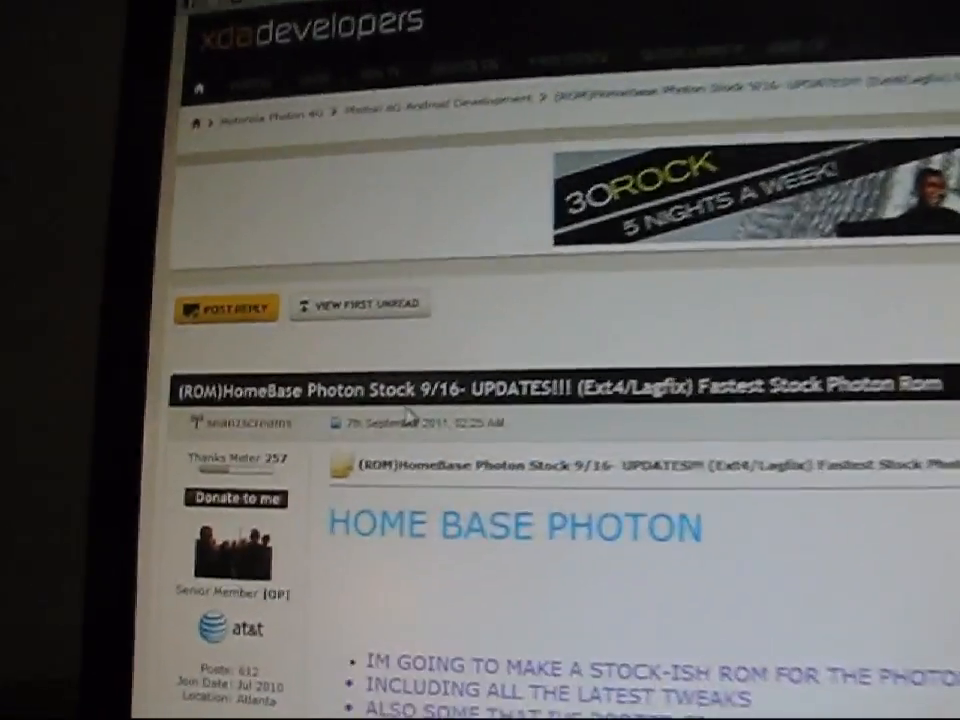
# Scroll the xda thread down to the Ext4 conversion A (v2.2E) download link
pyautogui.scroll(-3)
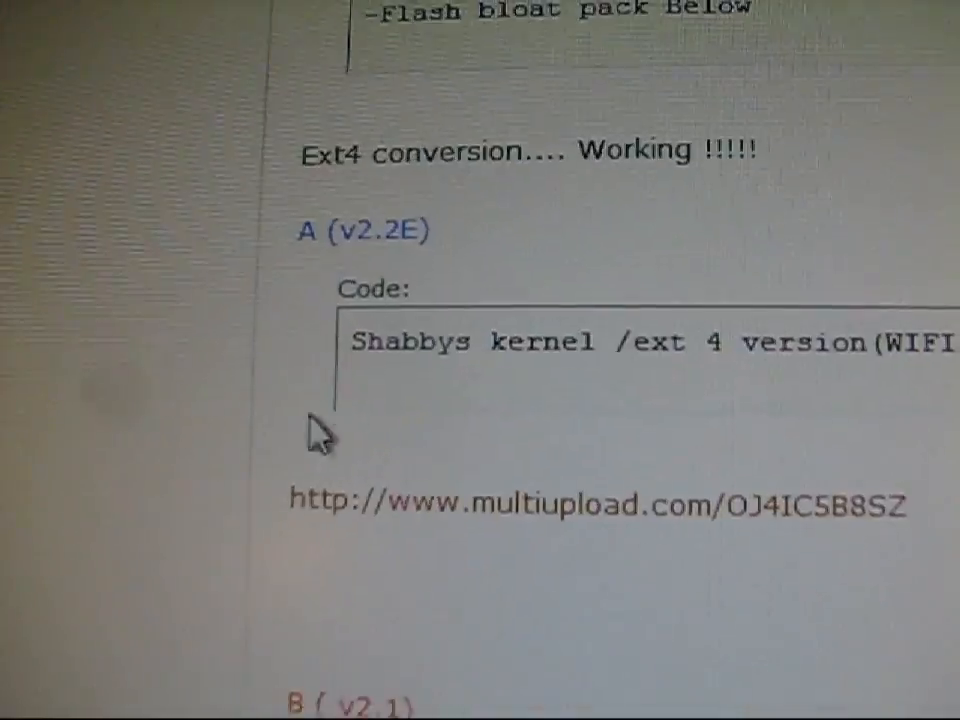
pyautogui.scroll(-3)
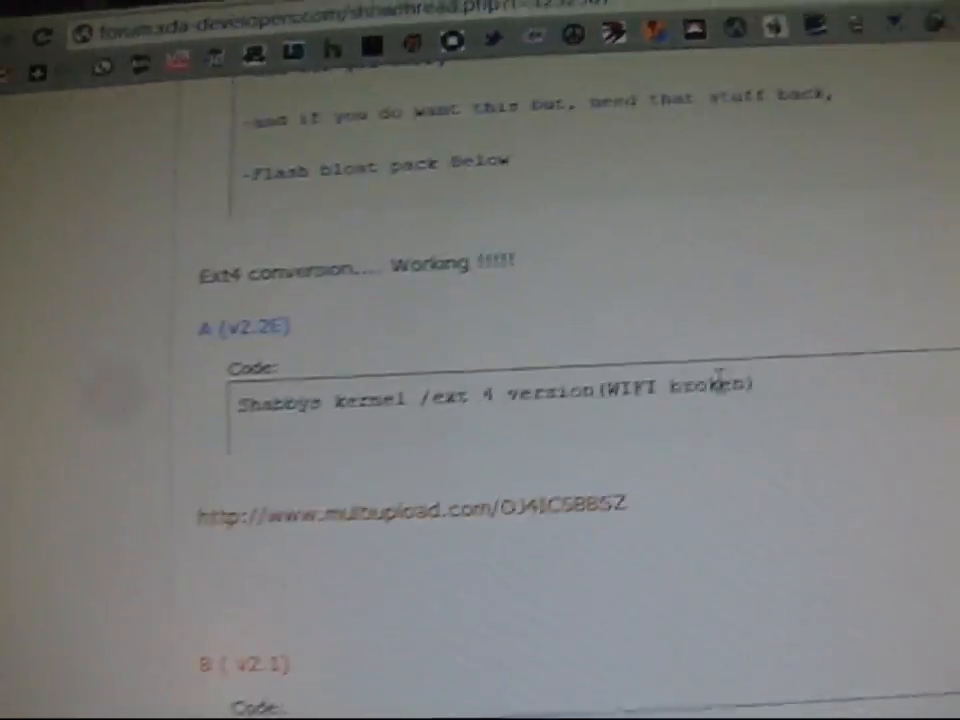
pyautogui.scroll(-3)
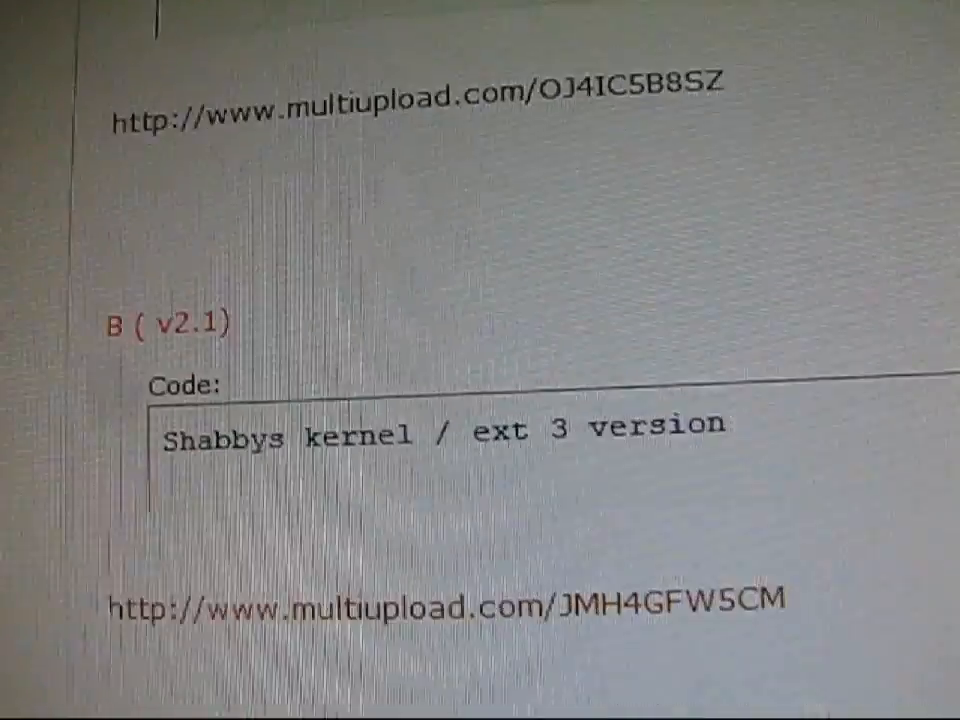
pyautogui.scroll(-3)
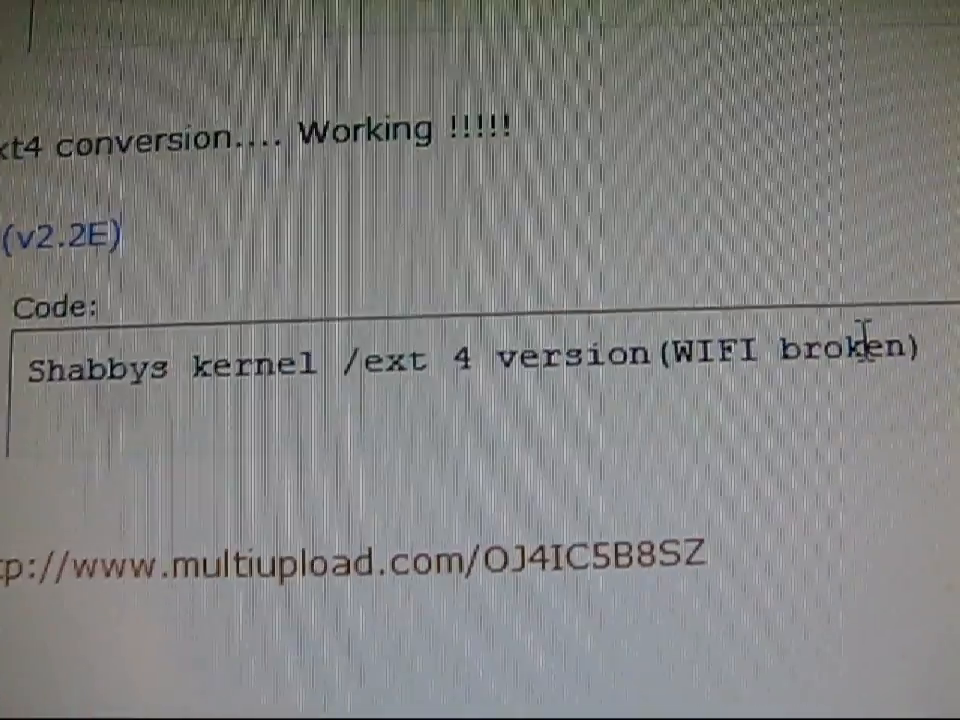
pyautogui.scroll(-3)
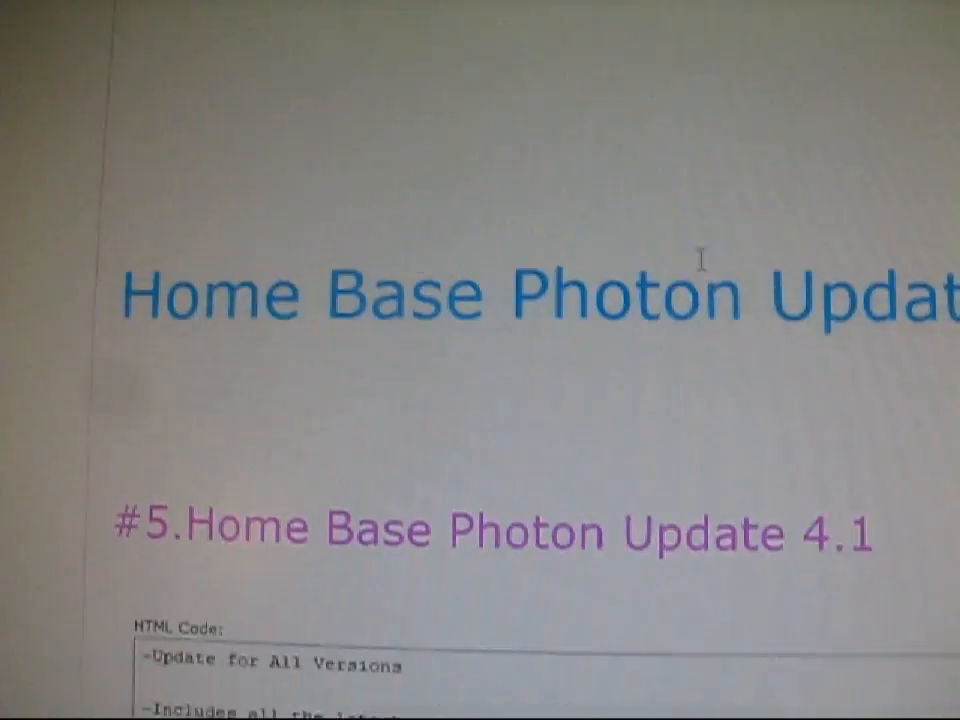
pyautogui.scroll(-3)
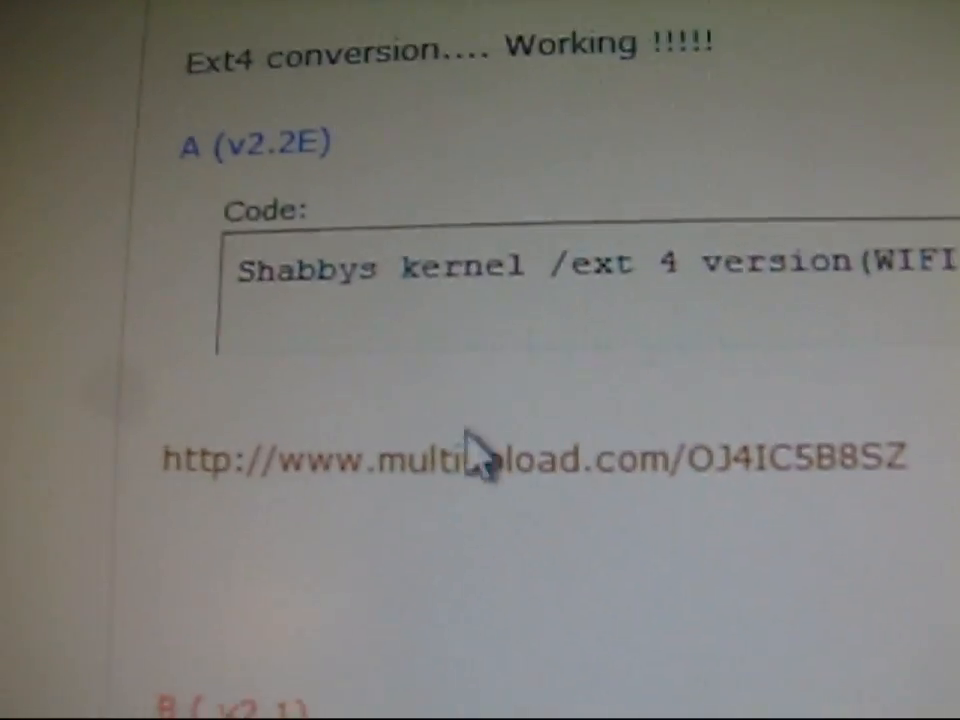
pyautogui.scroll(-3)
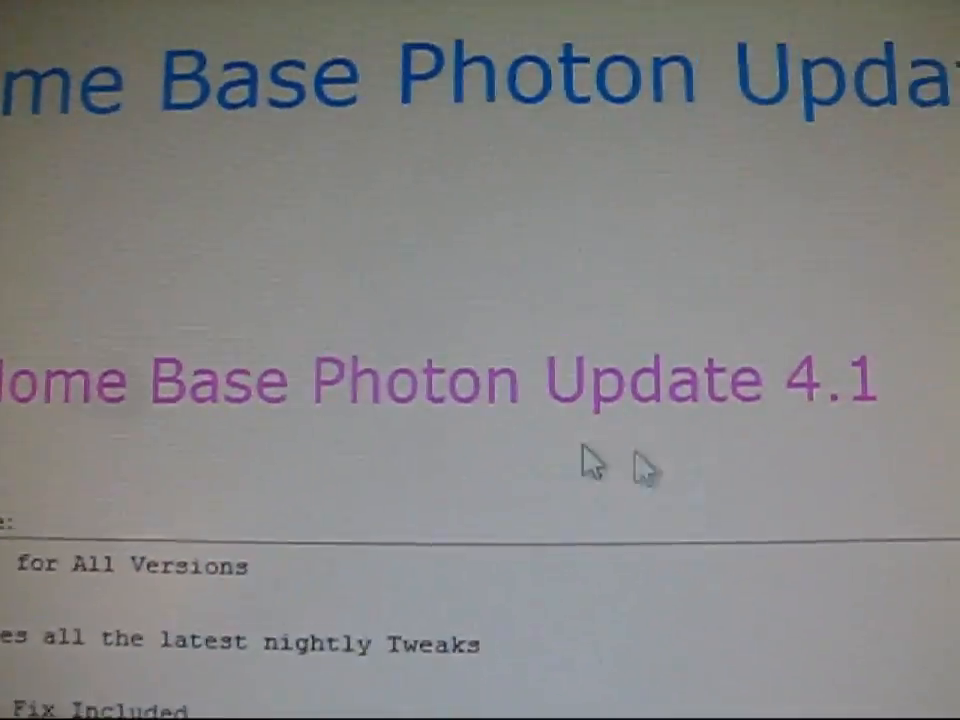
pyautogui.scroll(-3)
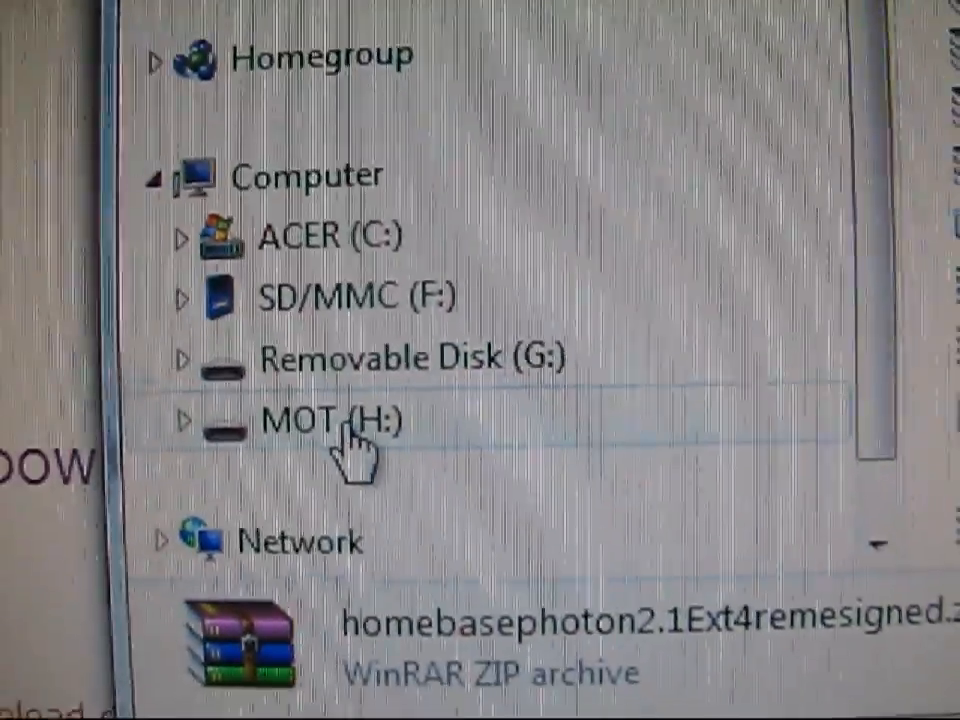
# Bring up the context menu for the phone's MOT (H:) drive to paste the ROM zip
pyautogui.rightClick(330, 420)
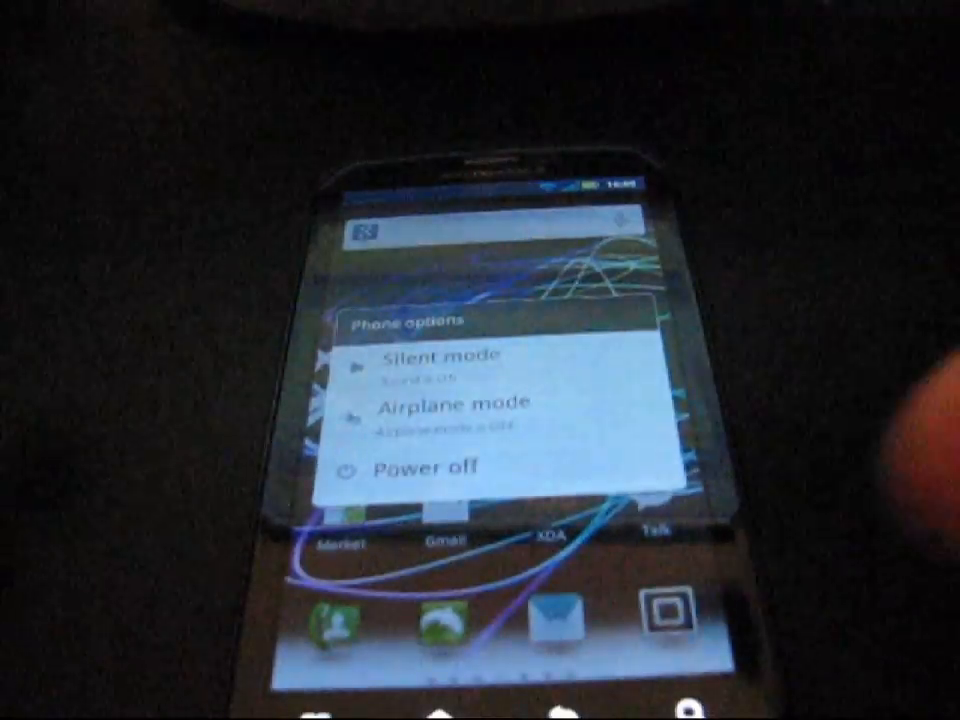
# Power the phone off from the Phone options menu
pyautogui.click(430, 470)
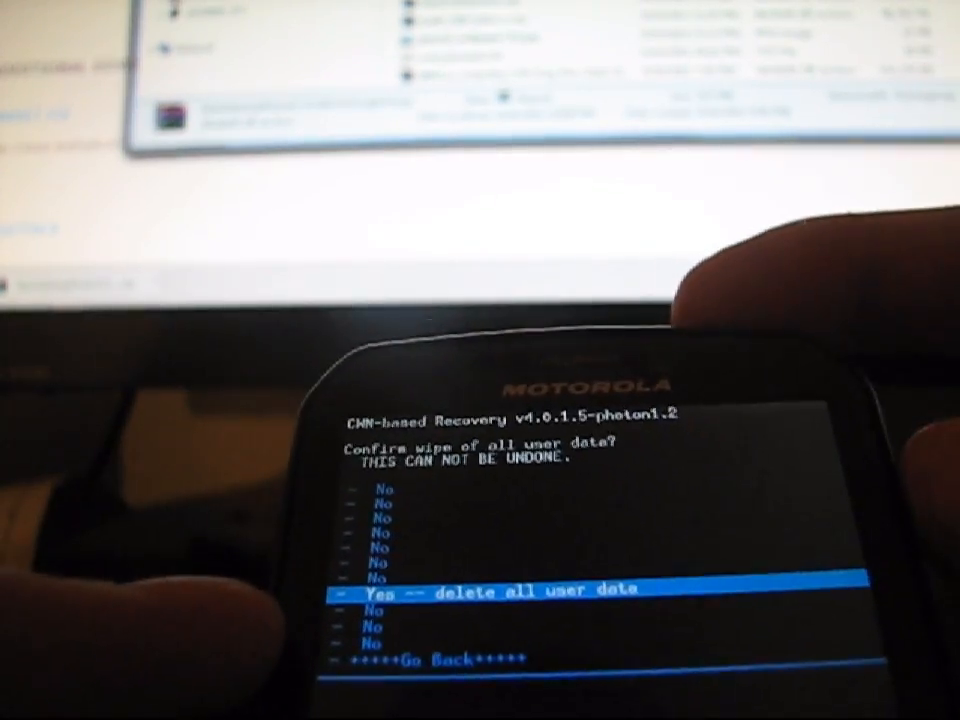
# Confirm 'Yes -- delete all user data' for the factory reset
pyautogui.click(490, 592)
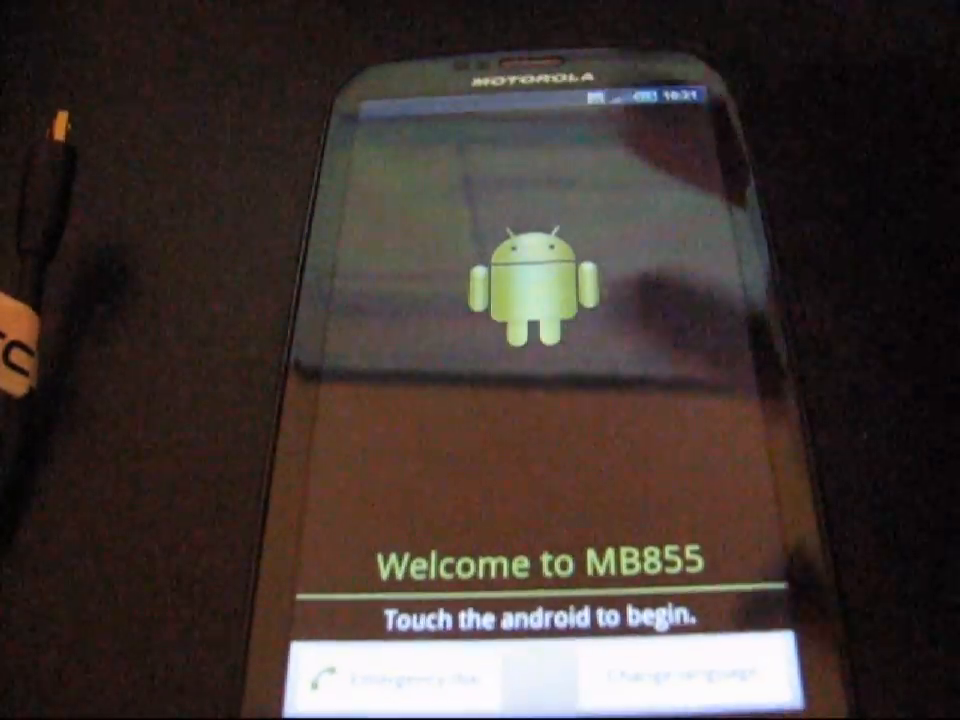
# Tap the android on the Welcome to MB855 screen to begin first-time setup
pyautogui.click(530, 290)
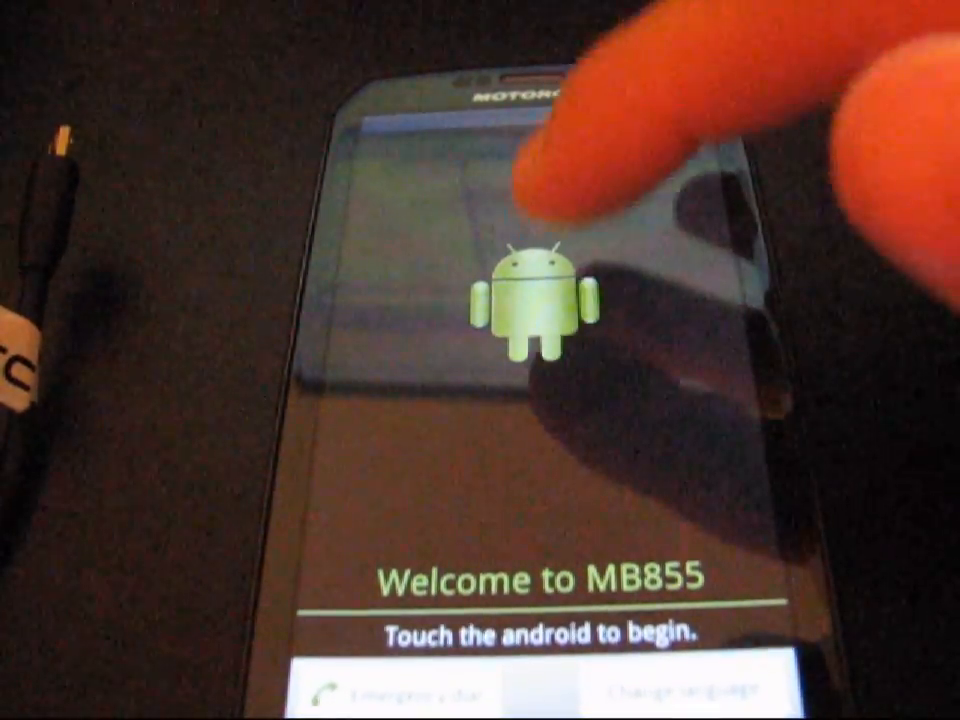
pyautogui.click(530, 300)
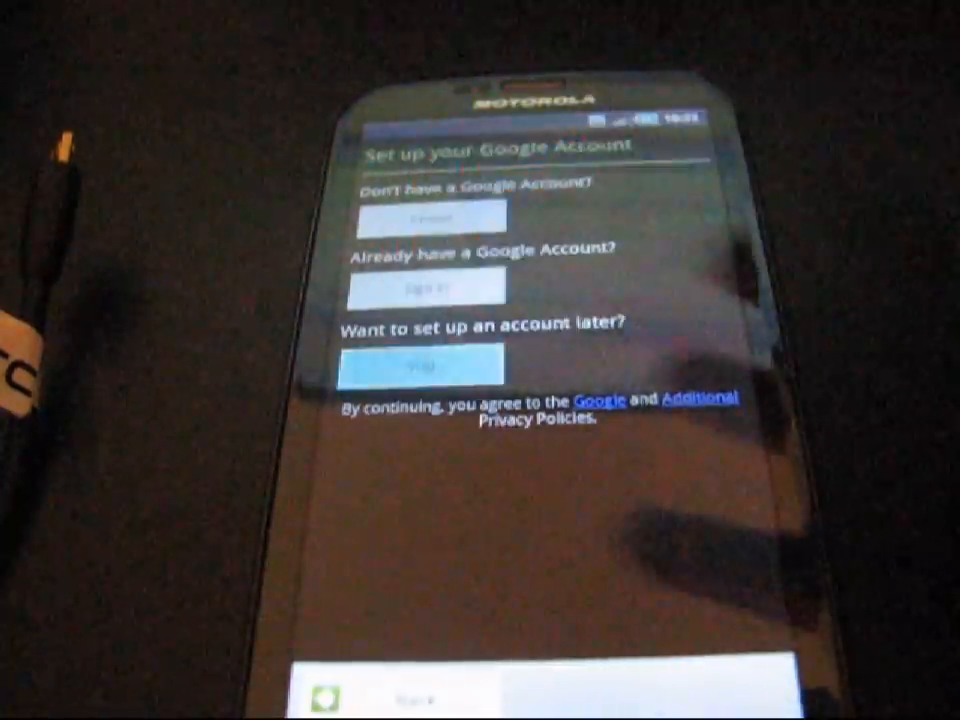